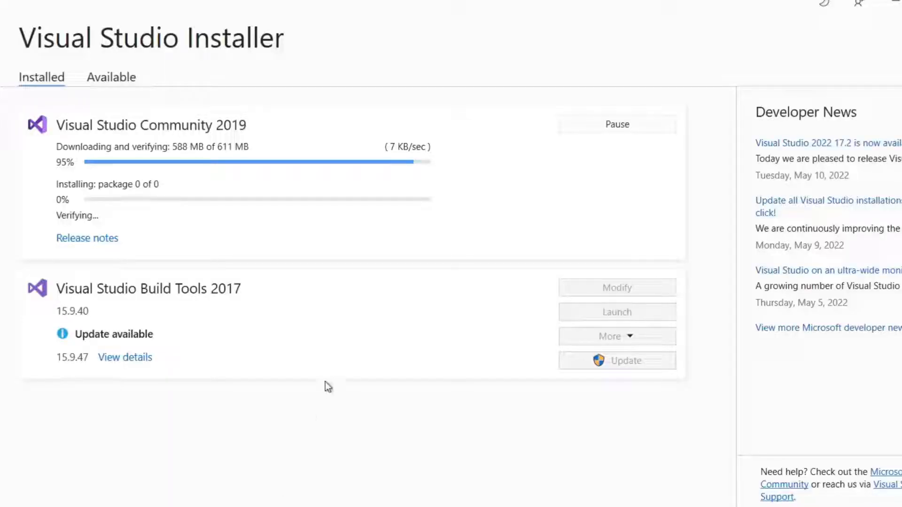
{"action": "mouse_move", "coordinate": [360, 287]}
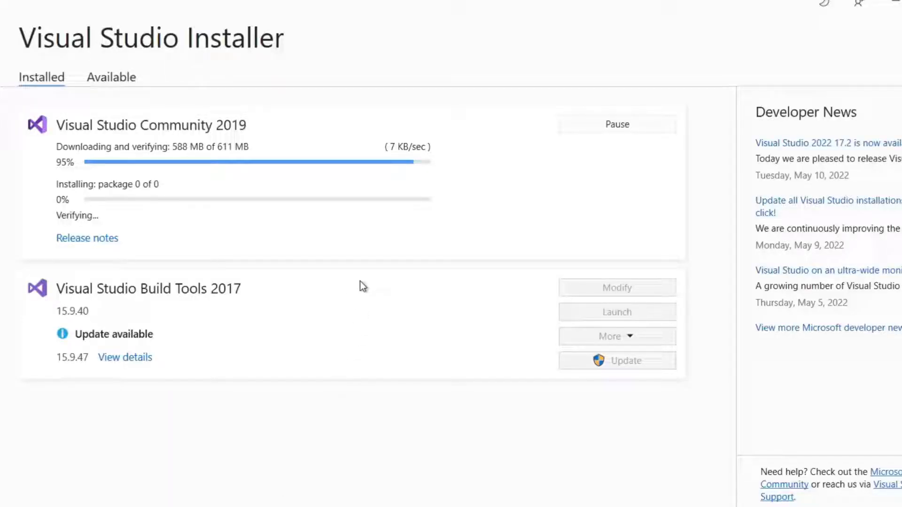
{"action": "mouse_move", "coordinate": [556, 195]}
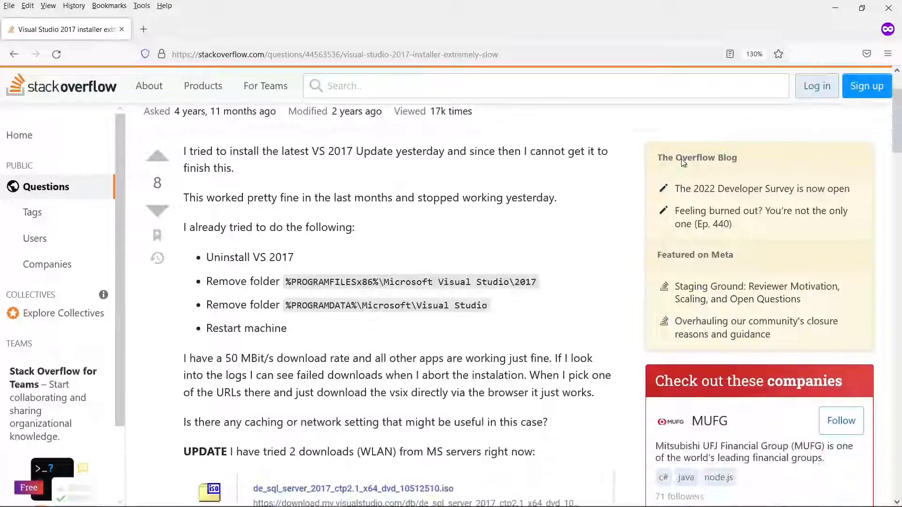
Pause the stalled Visual Studio Community 2019 download and resume it immediately.
{"action": "scroll", "scroll_direction": "down", "scroll_amount": 3}
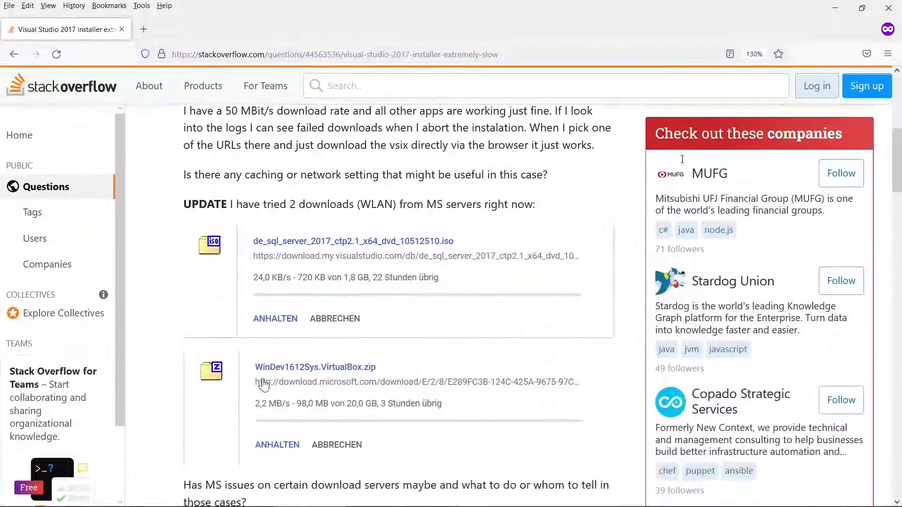
{"action": "scroll", "scroll_direction": "down", "scroll_amount": 3}
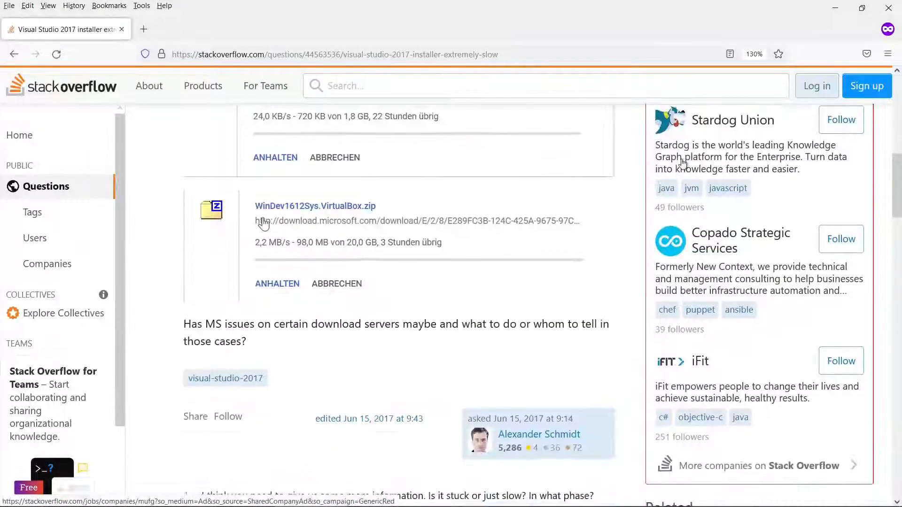
{"action": "scroll", "scroll_direction": "down", "scroll_amount": 3}
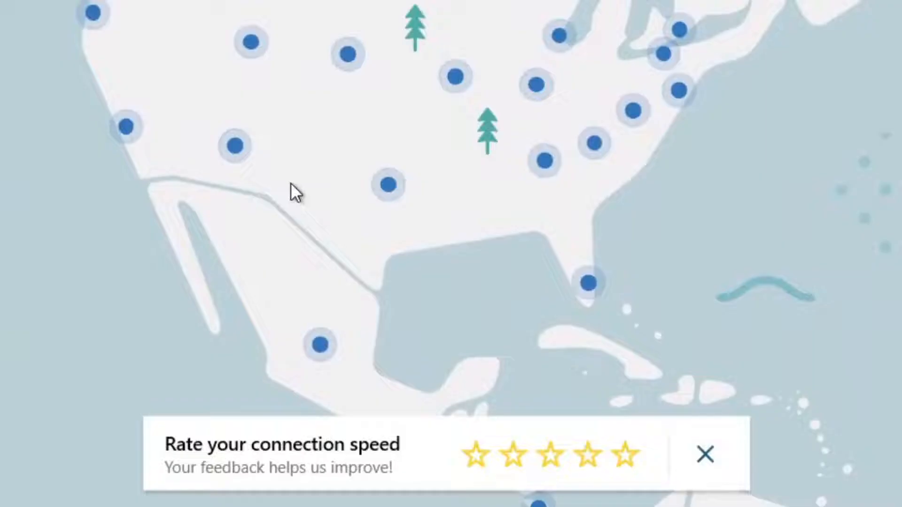
{"action": "mouse_move", "coordinate": [345, 57]}
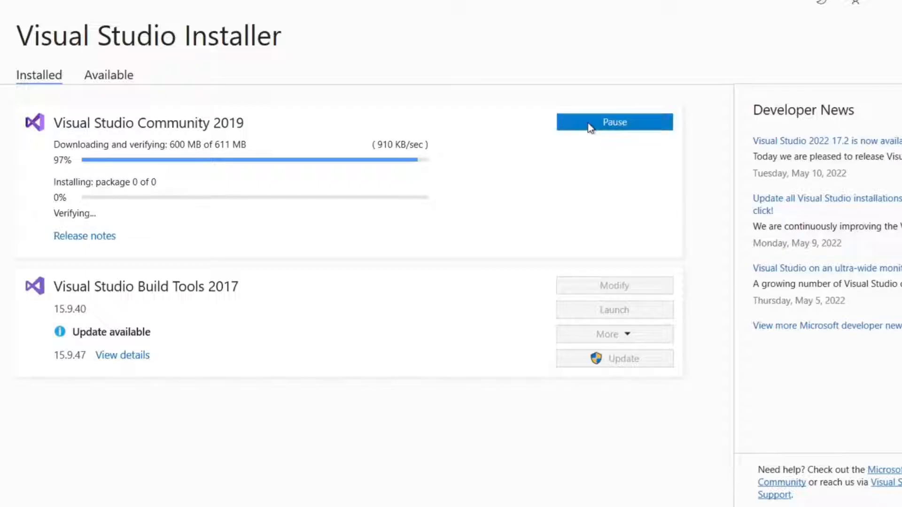
{"action": "left_click", "coordinate": [613, 122]}
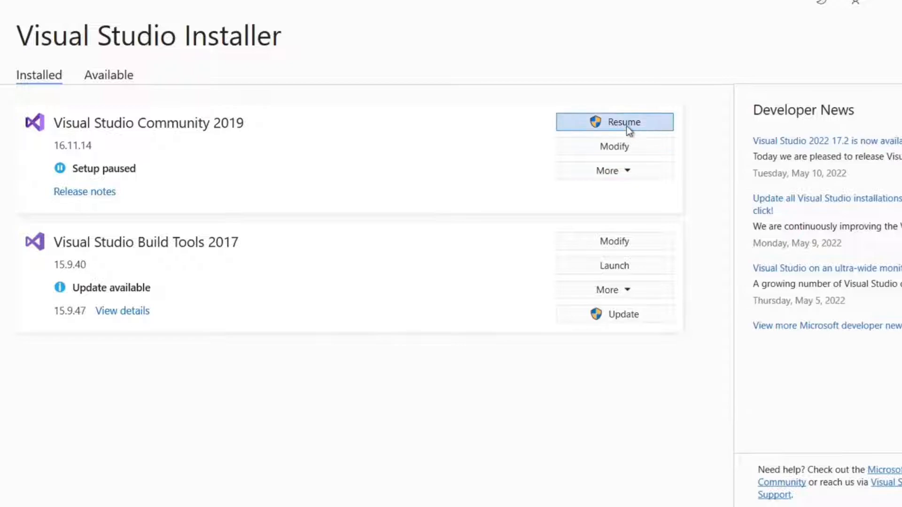
{"action": "left_click", "coordinate": [613, 122]}
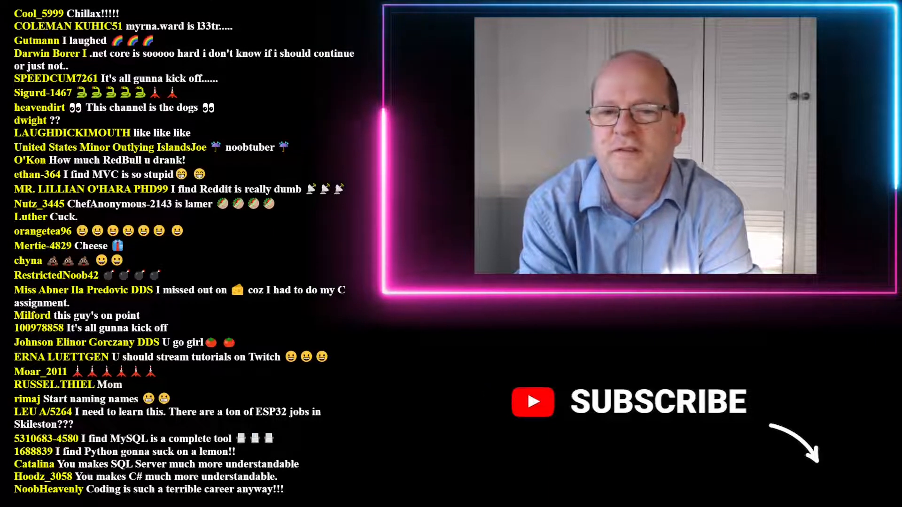
{"action": "scroll", "scroll_direction": "down", "scroll_amount": 3}
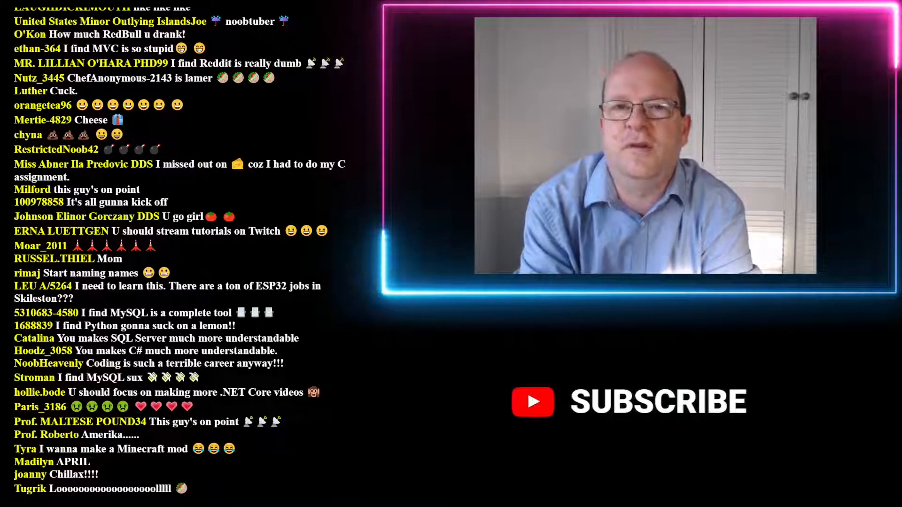